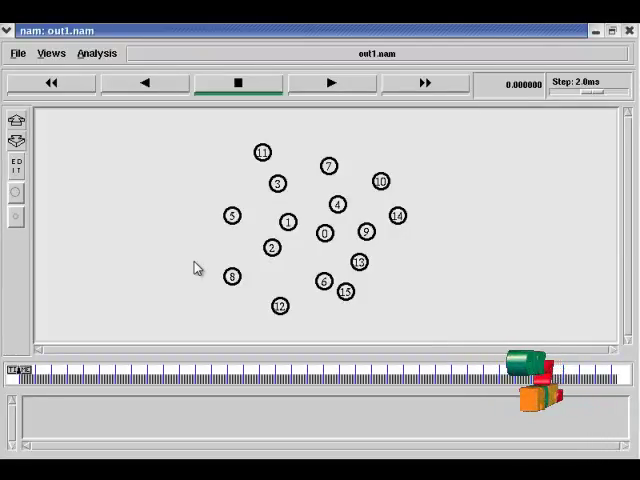
pyautogui.moveTo(142, 244)
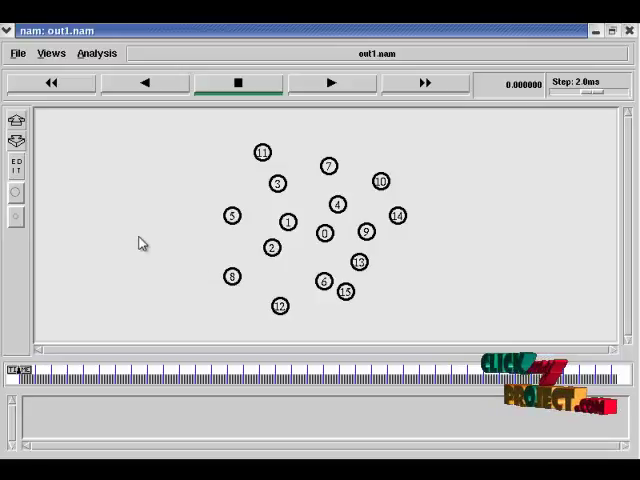
pyautogui.moveTo(213, 128)
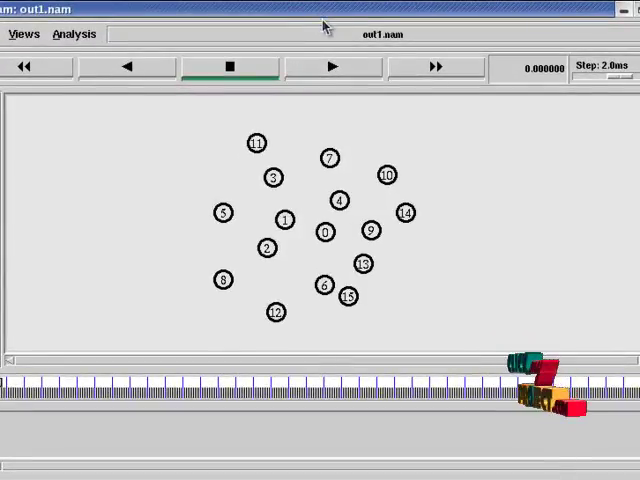
pyautogui.moveTo(329, 67)
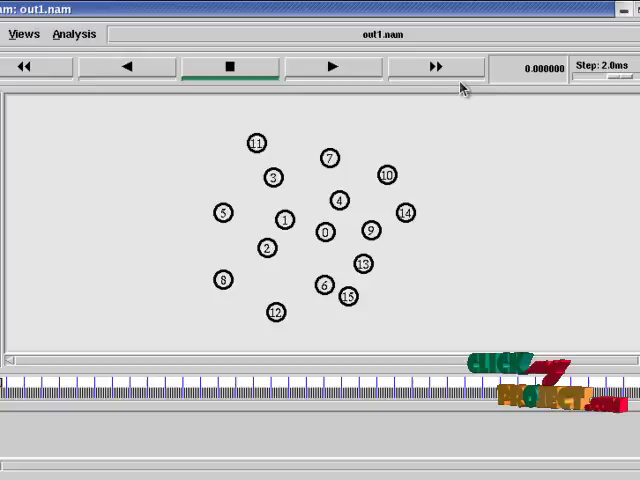
pyautogui.moveTo(345, 118)
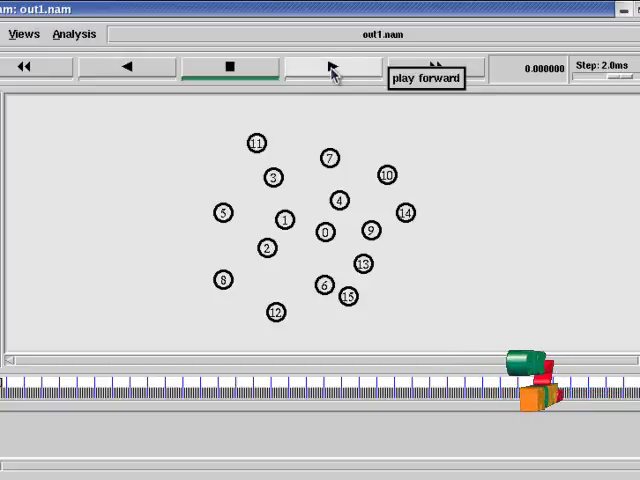
# Step: Play, pause and resume the animation, raising the step to about 15.8ms
pyautogui.click(333, 66)
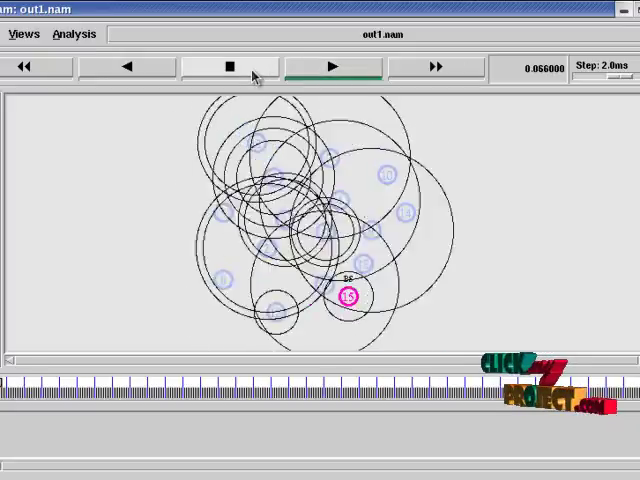
pyautogui.click(328, 66)
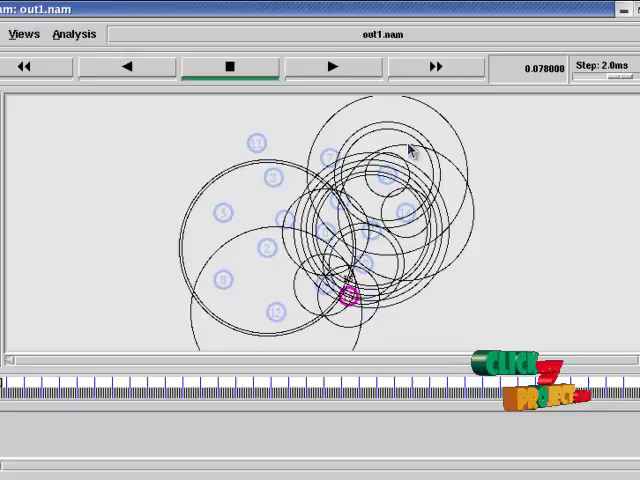
pyautogui.moveTo(345, 102)
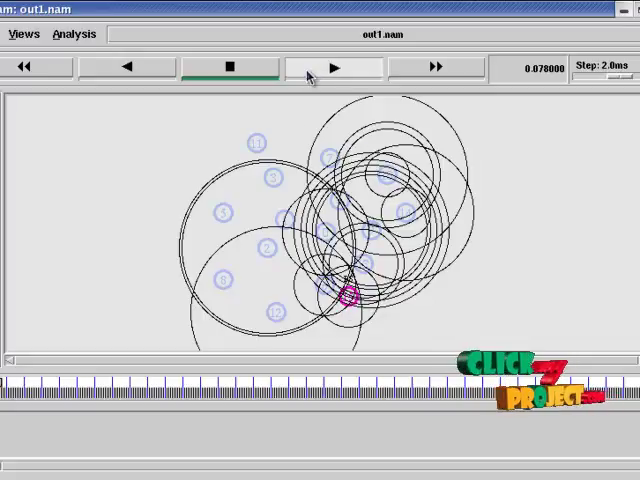
pyautogui.click(334, 66)
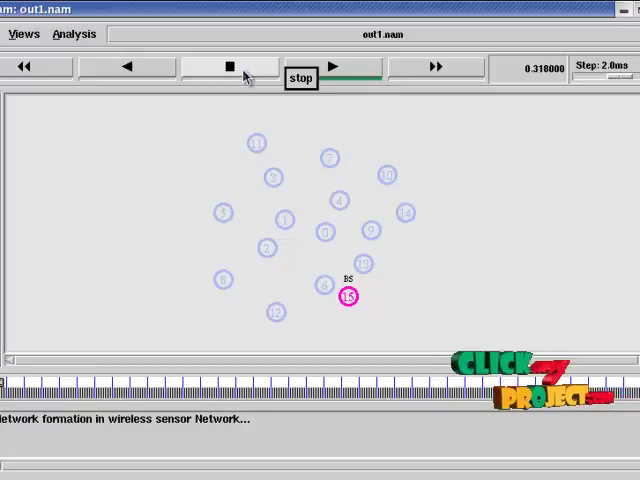
pyautogui.click(348, 66)
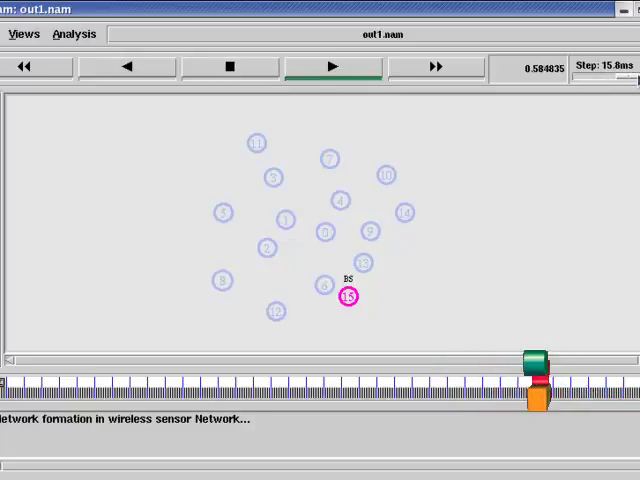
# Step: Start playing the sensor network formation animation
pyautogui.click(330, 66)
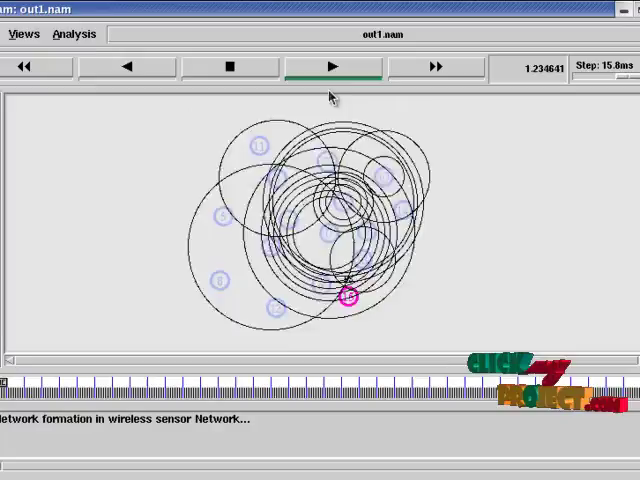
pyautogui.click(330, 66)
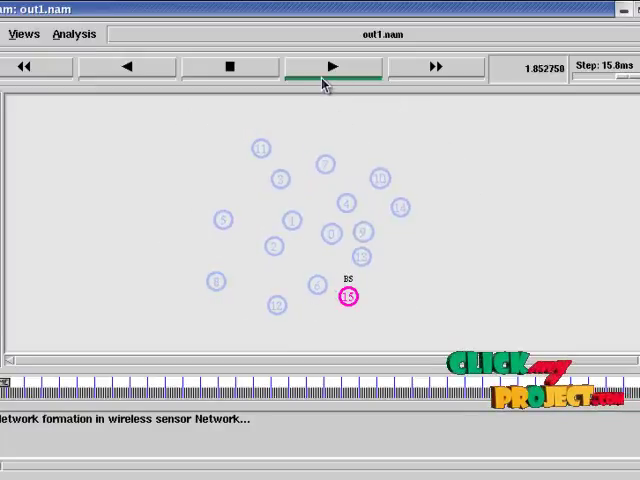
pyautogui.click(331, 66)
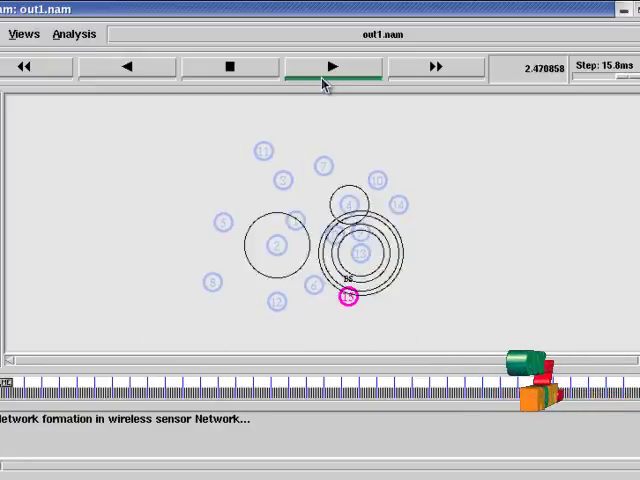
pyautogui.click(330, 66)
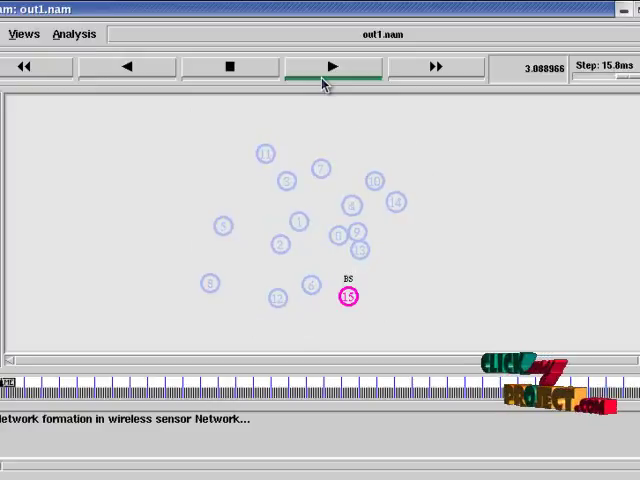
pyautogui.click(330, 66)
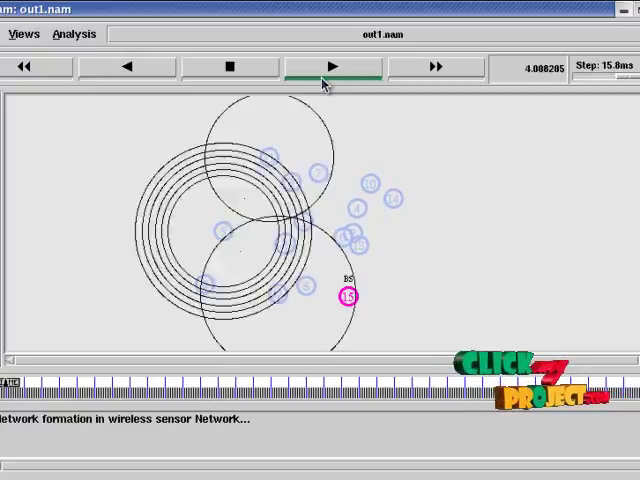
# Step: Keep playing until nodes 10, 1 and 7 are labelled Aggnode, around 33.7 s
pyautogui.click(333, 66)
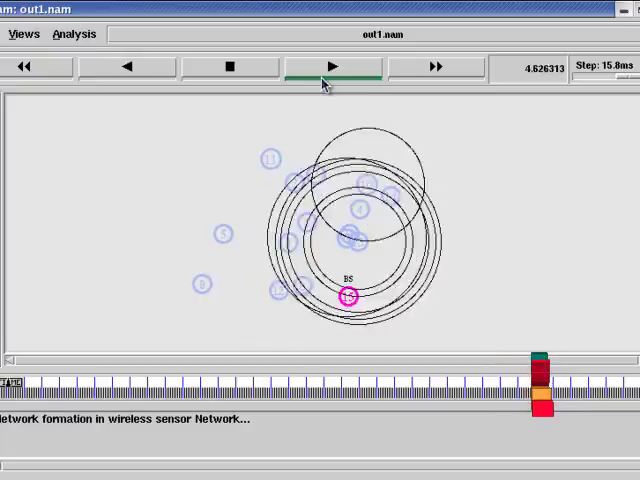
pyautogui.click(334, 66)
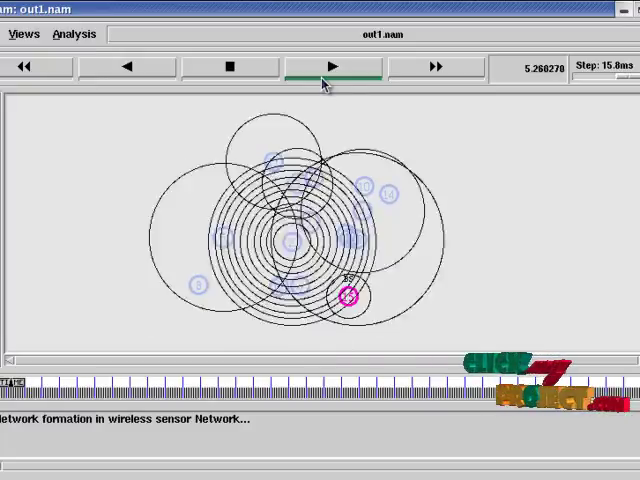
pyautogui.click(331, 66)
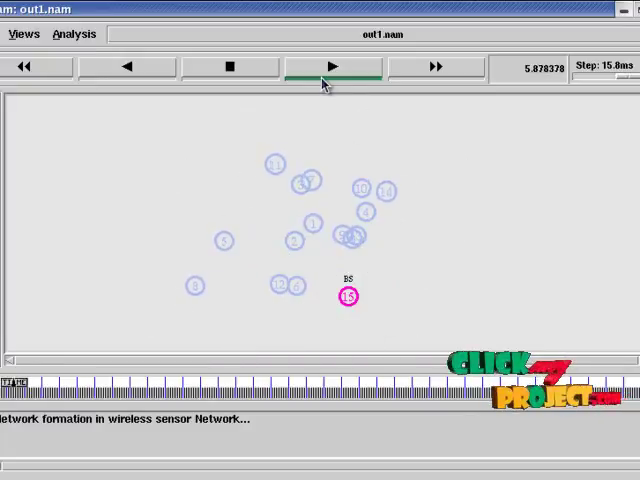
pyautogui.click(330, 66)
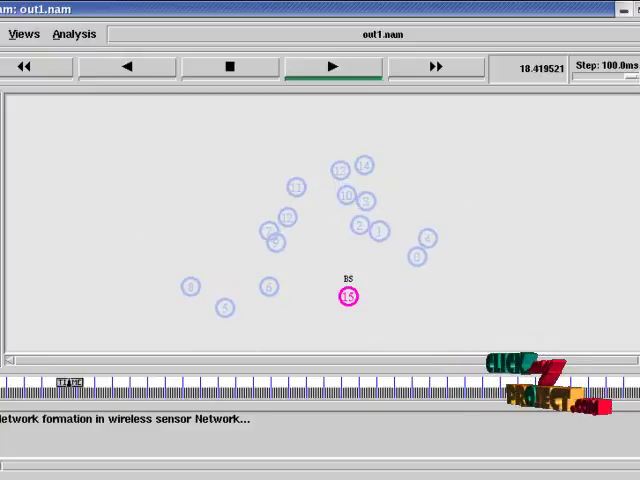
pyautogui.click(329, 66)
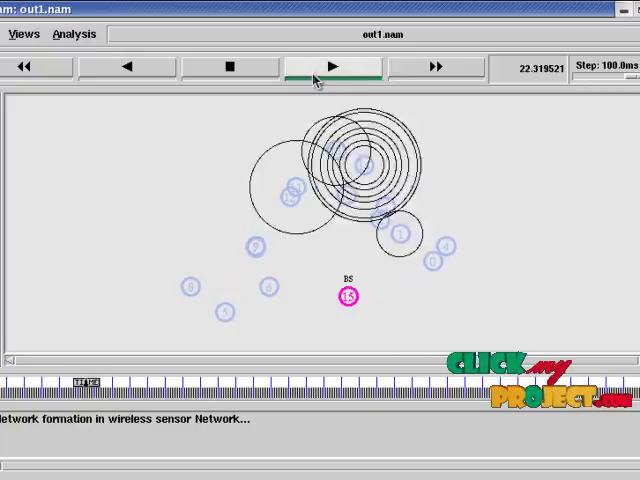
pyautogui.click(335, 66)
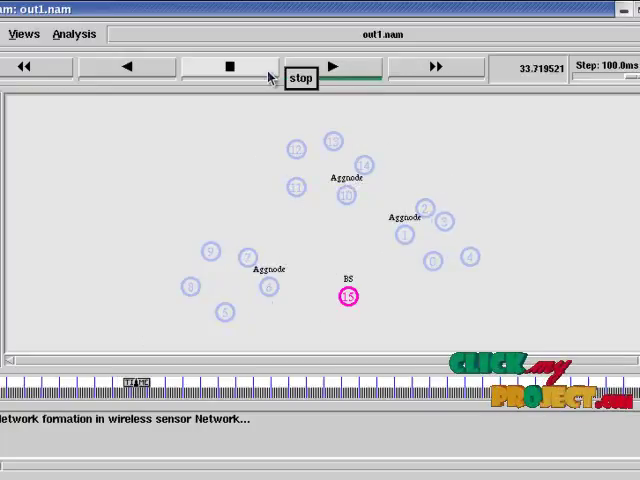
# Step: Pause at the Aggnode labels, then resume into aggregation node formation
pyautogui.click(300, 78)
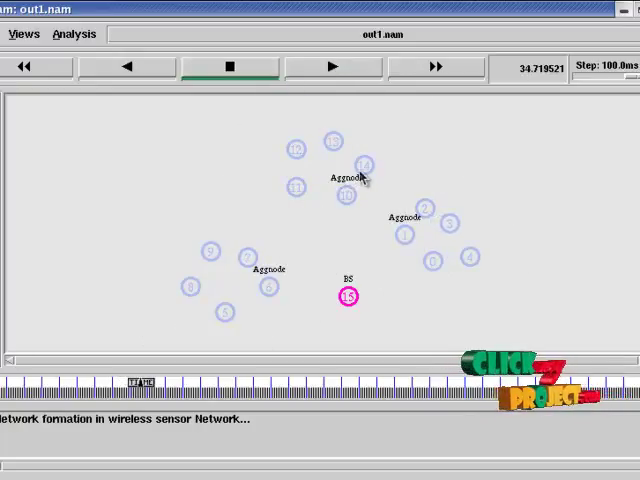
pyautogui.moveTo(348, 195)
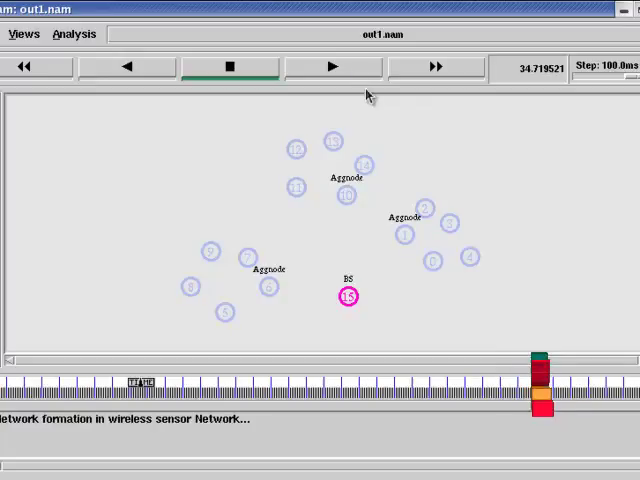
pyautogui.click(331, 67)
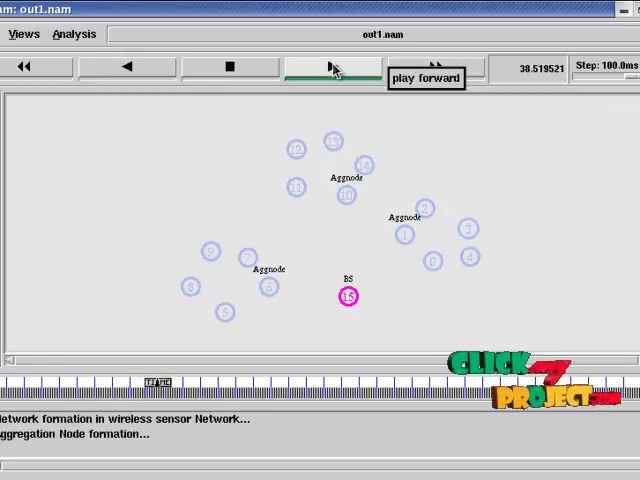
# Step: Play through data transfer, pausing while compromised nodes 9 and 12 are revoked
pyautogui.click(330, 67)
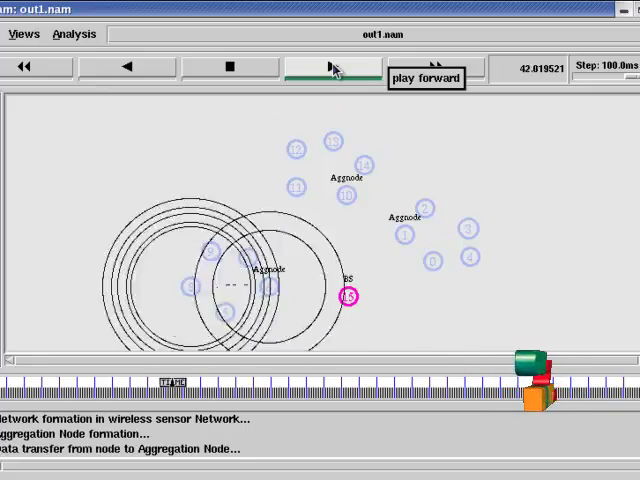
pyautogui.click(322, 66)
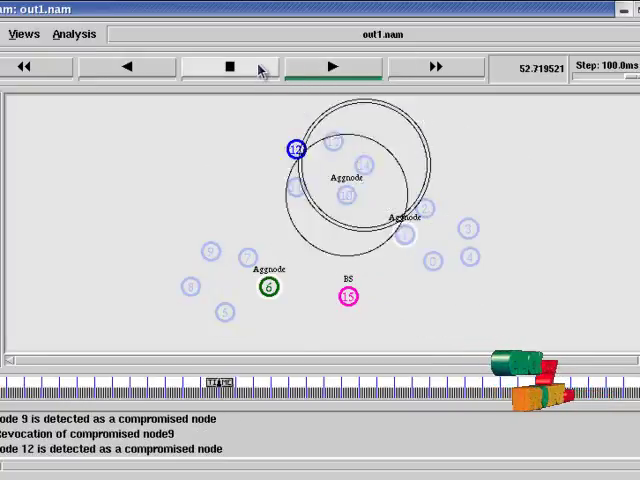
pyautogui.click(327, 66)
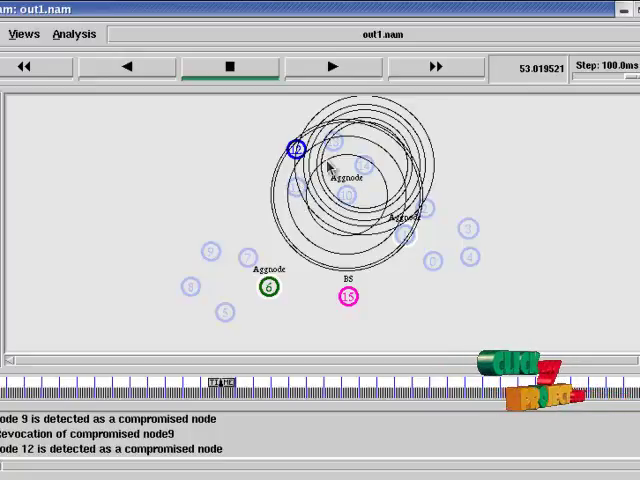
pyautogui.click(329, 66)
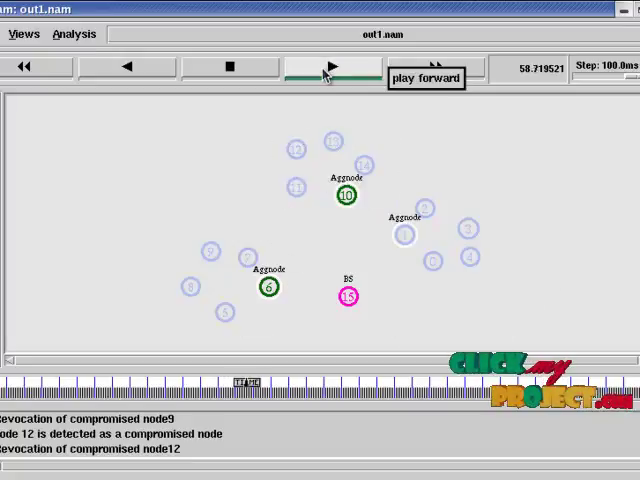
# Step: Play on until aggregation nodes 10, 1 and 6 send data to the base station
pyautogui.click(330, 66)
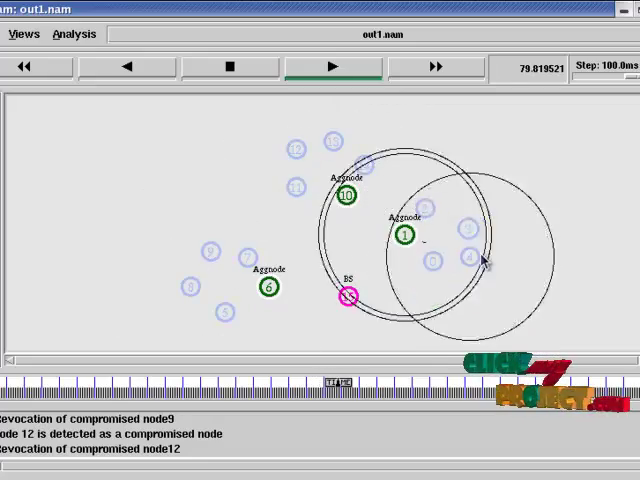
pyautogui.click(330, 66)
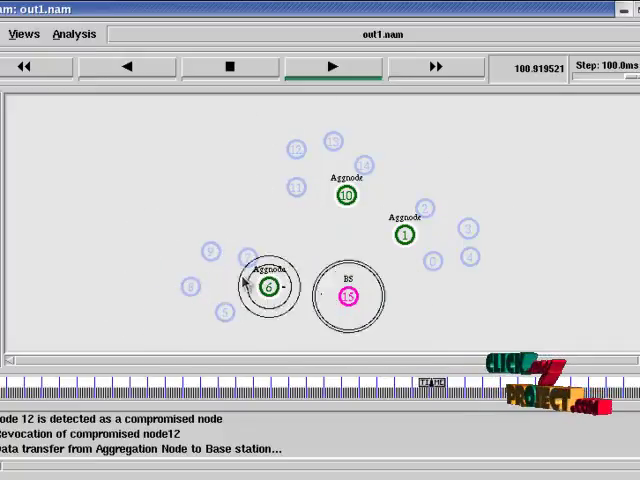
# Step: Pause and resume the base station transfer, reaching about 115.5 s
pyautogui.click(329, 66)
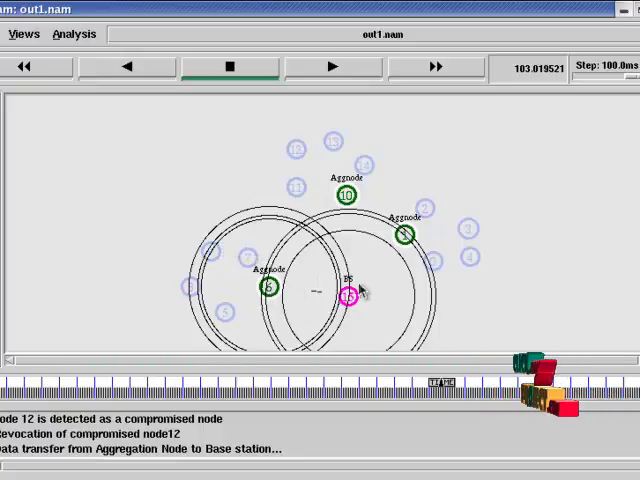
pyautogui.click(330, 66)
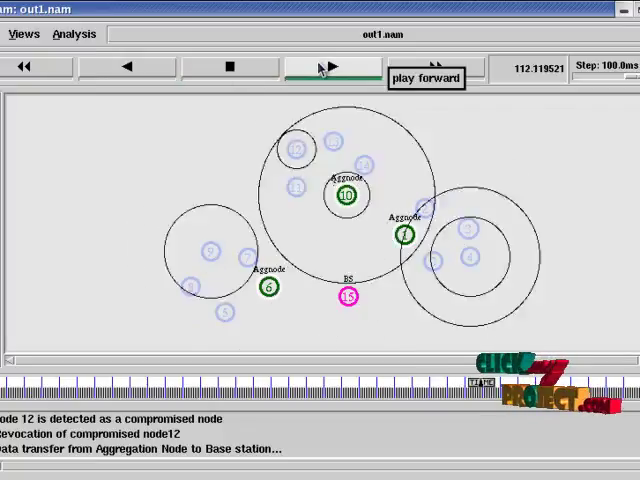
pyautogui.click(325, 66)
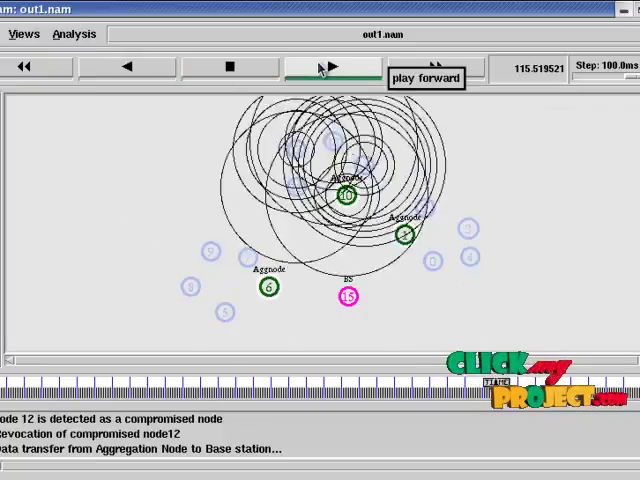